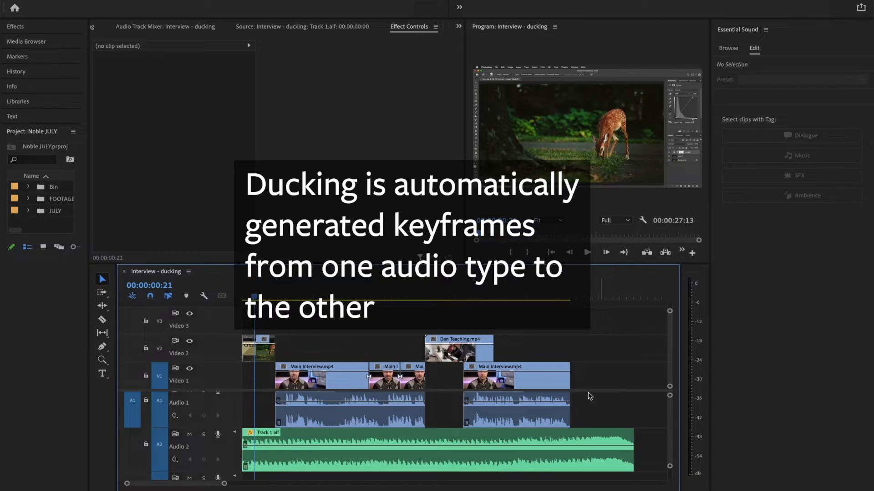
Step: Scrub the playhead through the Dan Teaching shot and the dialogue gap, then back near the start
left_click(361, 297)
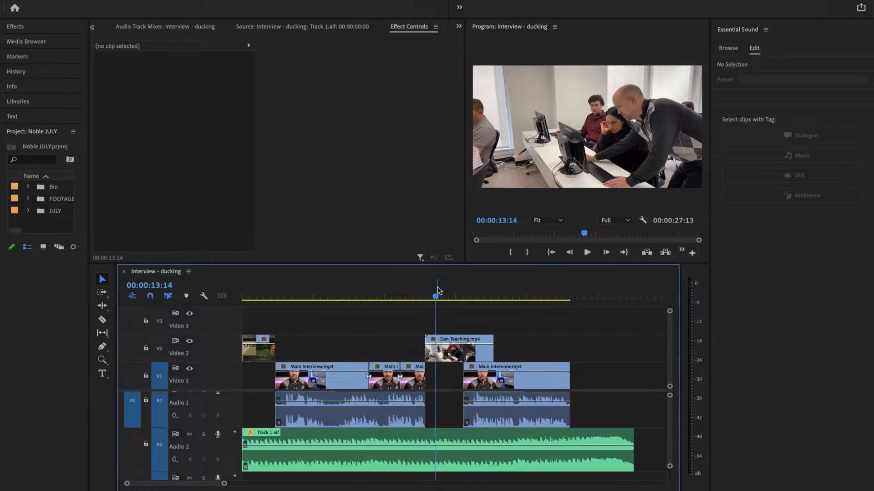
left_click(435, 451)
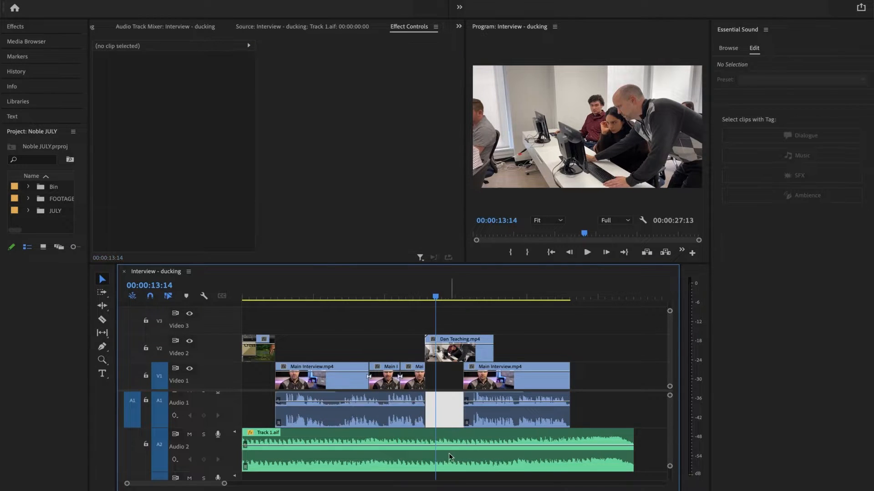
left_click(441, 451)
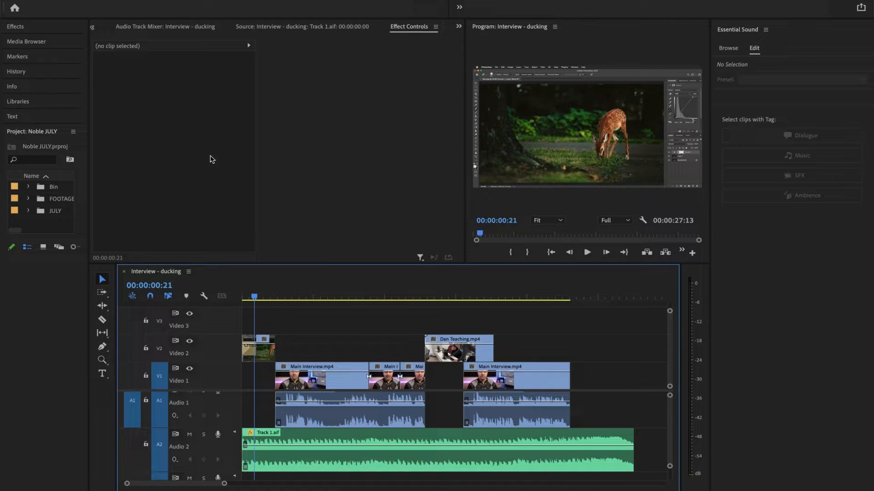
Step: Show the Audio preferences with keyframe thinning at a 600 ms minimum time
left_click(40, 12)
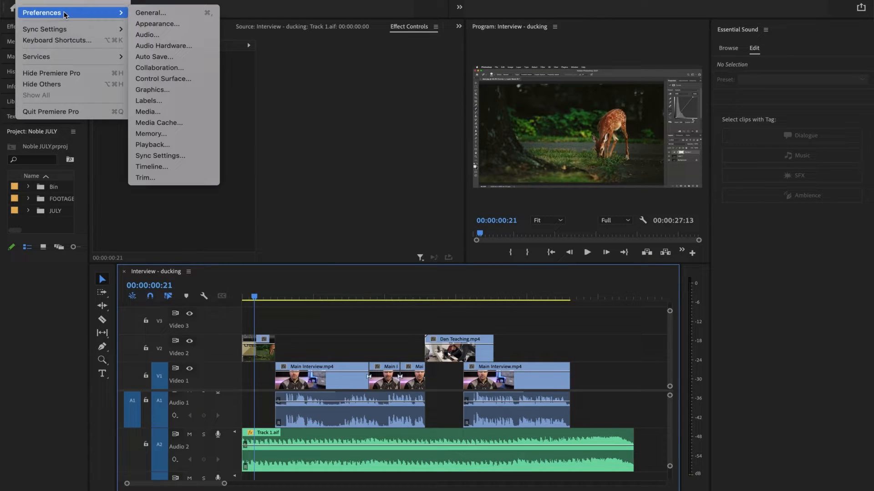
left_click(147, 34)
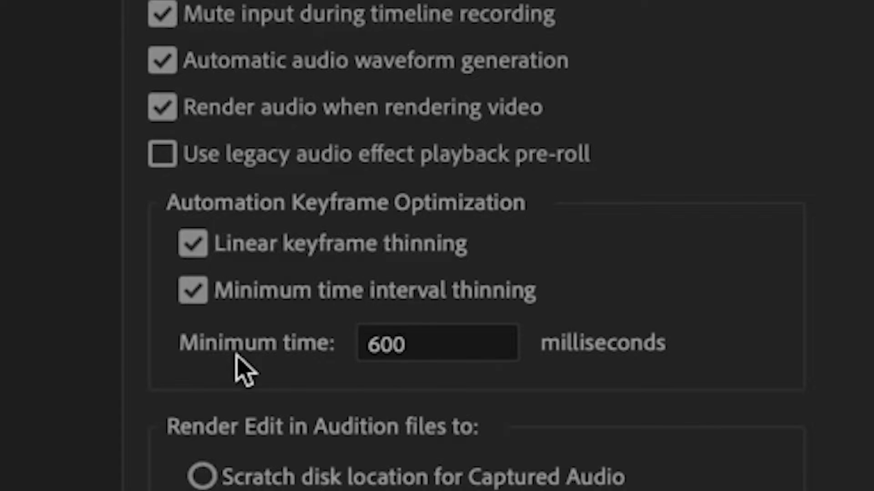
left_click(437, 343)
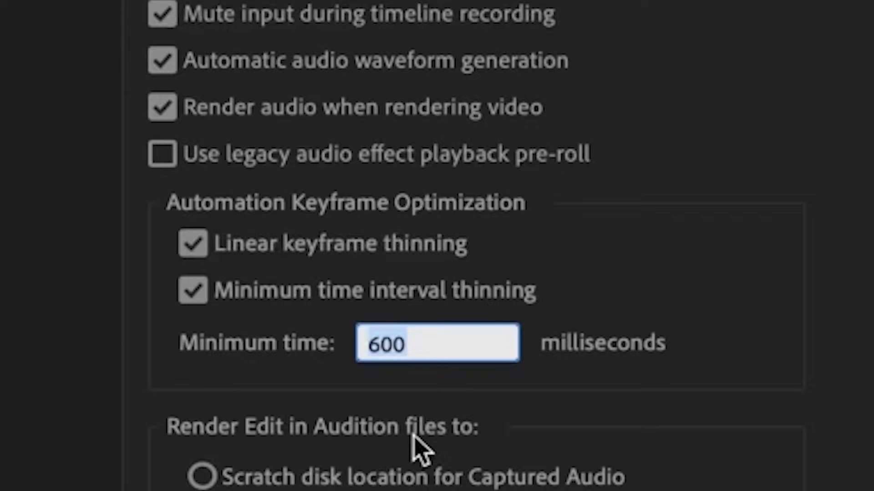
mouse_move(384, 443)
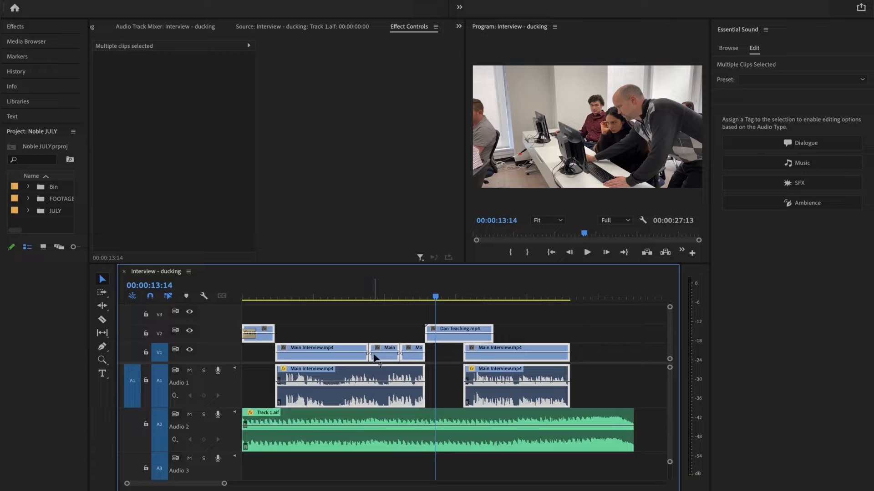
Step: Tag the Main Interview clips on Audio 1 as Dialogue in Essential Sound
left_click(610, 388)
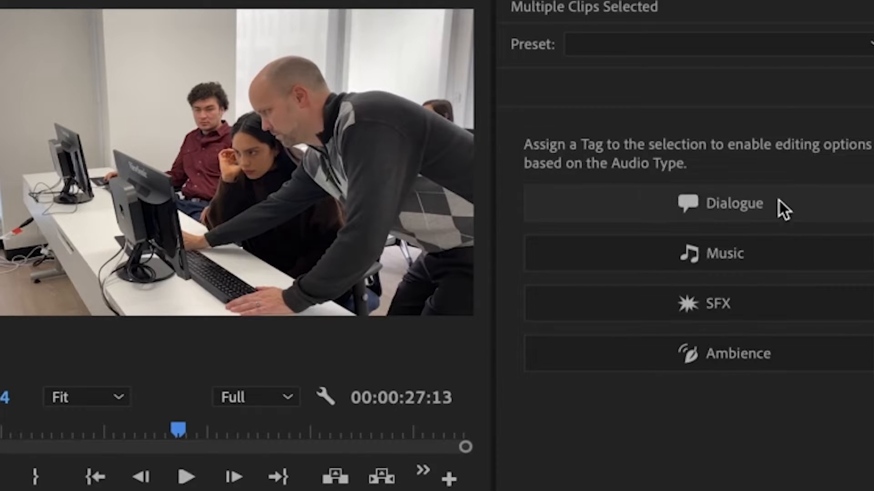
left_click(734, 203)
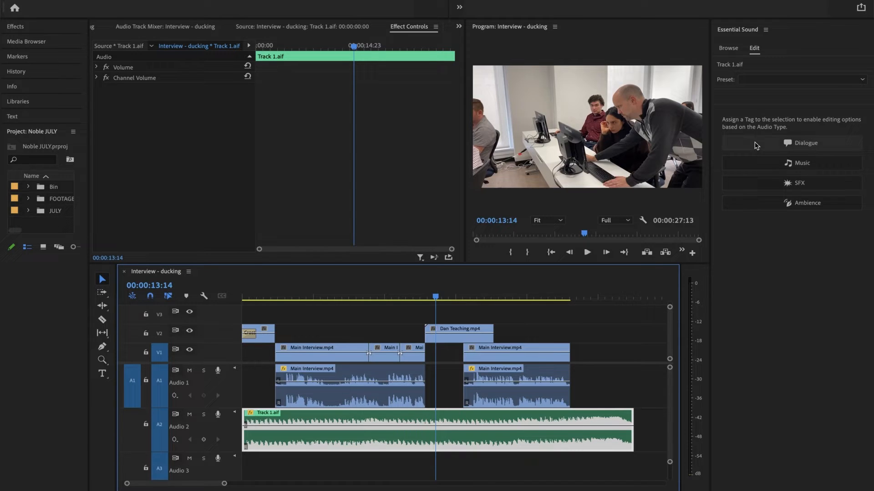
Step: Tag Track 1.aif as Music and enable Ducking against dialogue
left_click(790, 143)
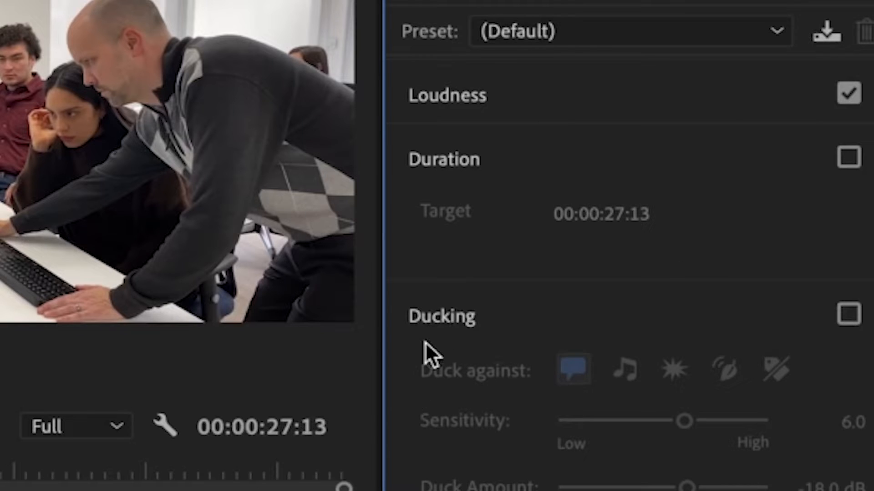
mouse_move(677, 307)
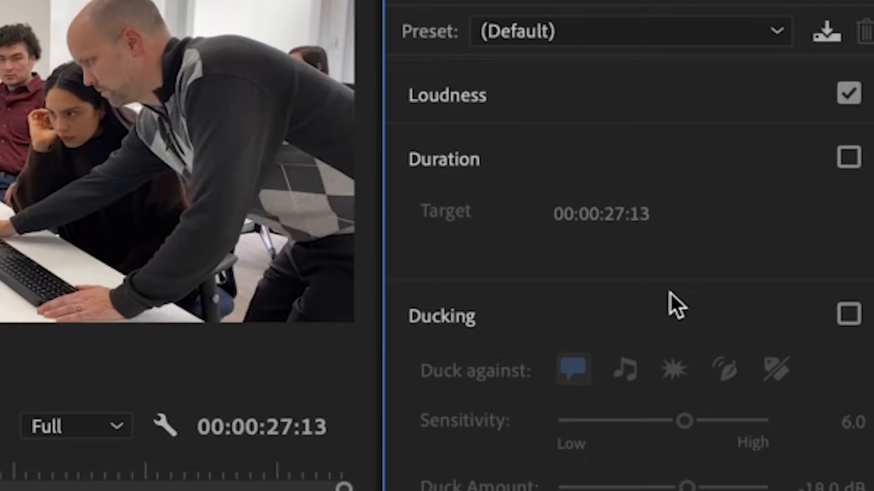
left_click(850, 316)
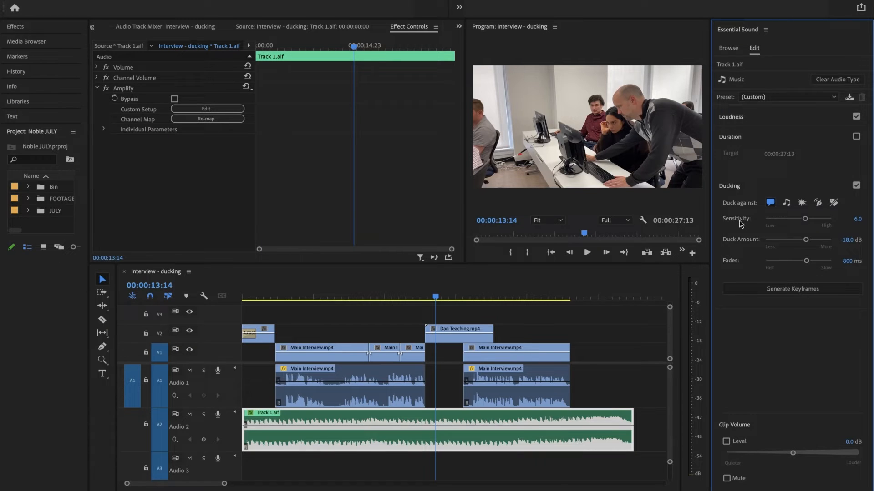
mouse_move(735, 266)
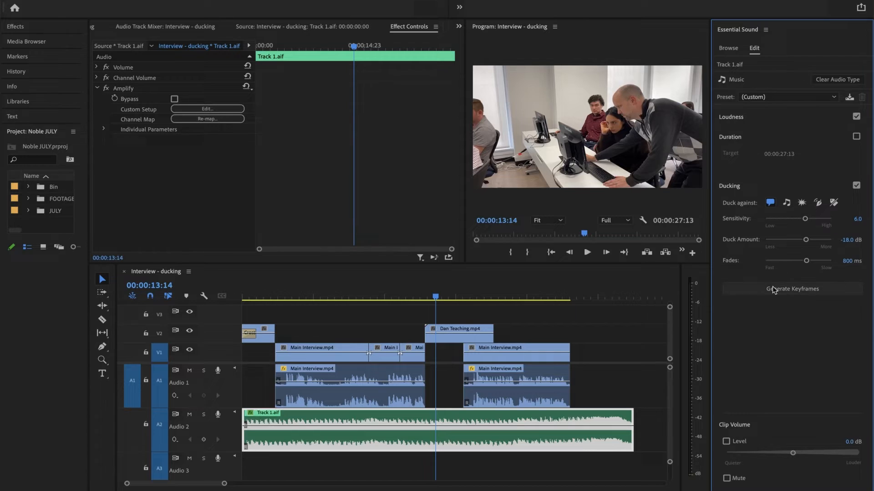
Step: Generate ducking keyframes on the Track 1.aif music clip
left_click(790, 288)
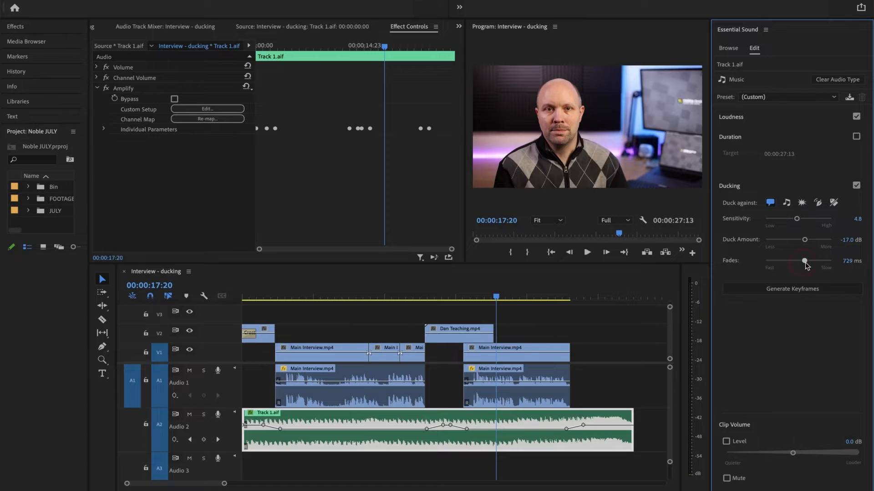
Step: Set ducking to sensitivity 4.8, about -26.3 dB duck amount and 1146 ms fades
left_click_drag(804, 262, 809, 261)
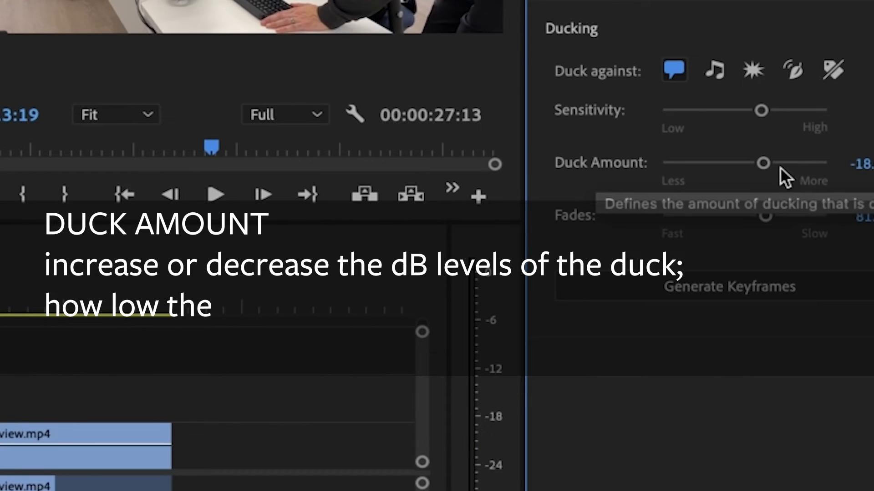
left_click_drag(765, 162, 788, 163)
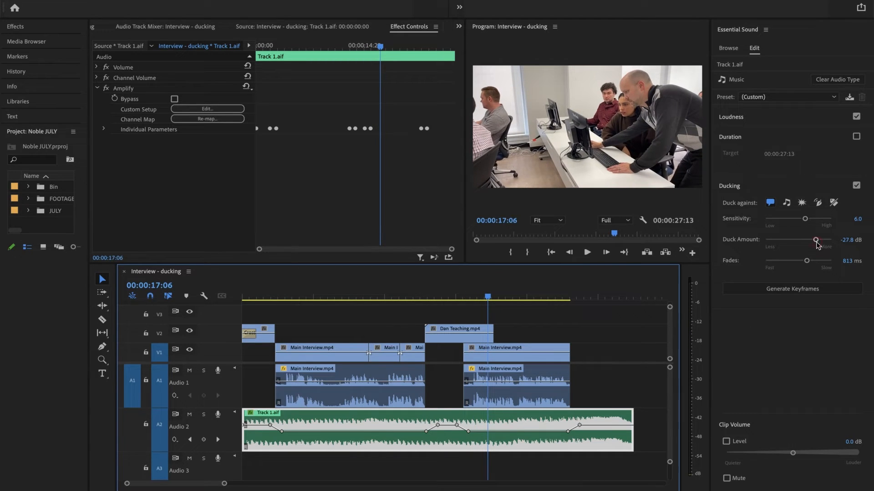
left_click_drag(817, 239, 793, 239)
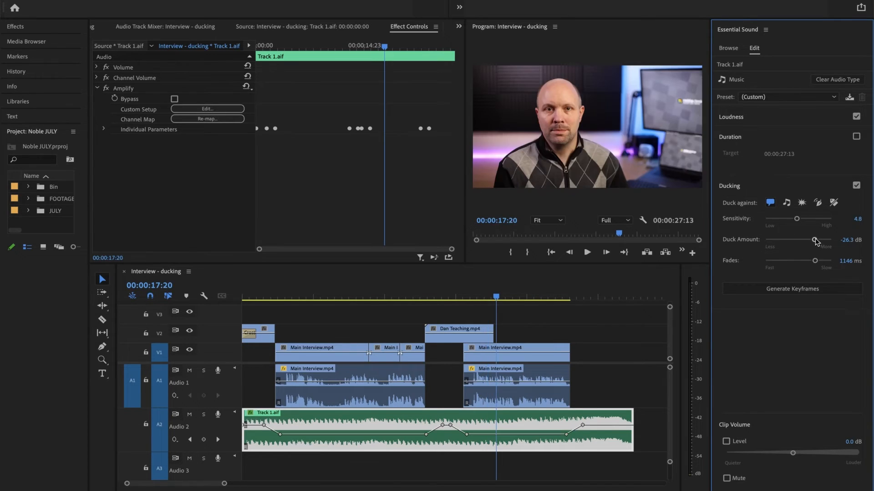
Step: Lower the duck amount to -39.0 dB and regenerate the ducking keyframes
left_click_drag(815, 239, 805, 239)
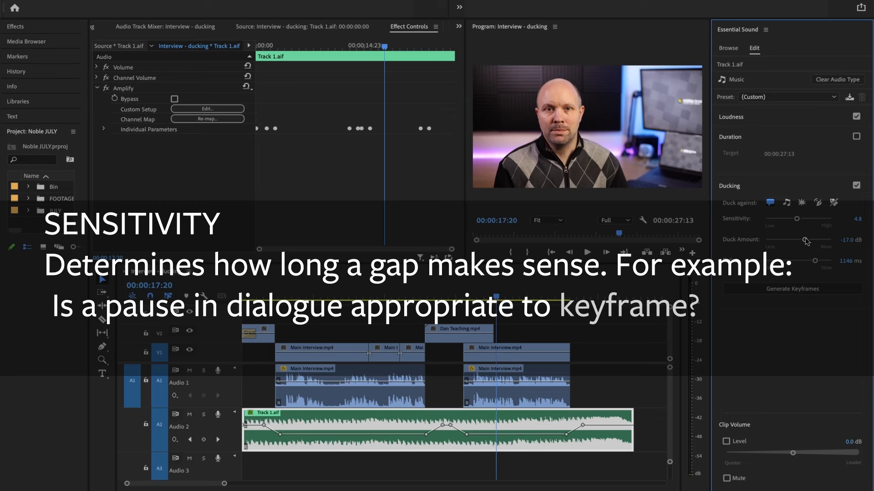
left_click_drag(813, 219, 830, 219)
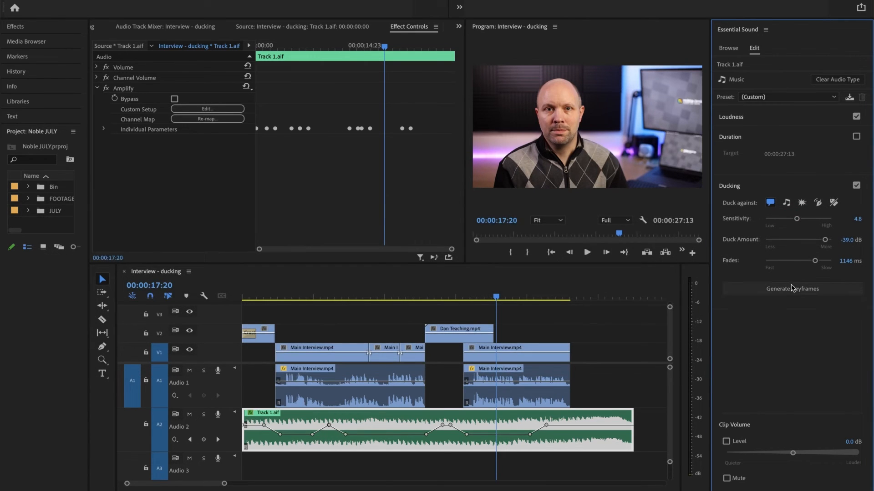
left_click(790, 288)
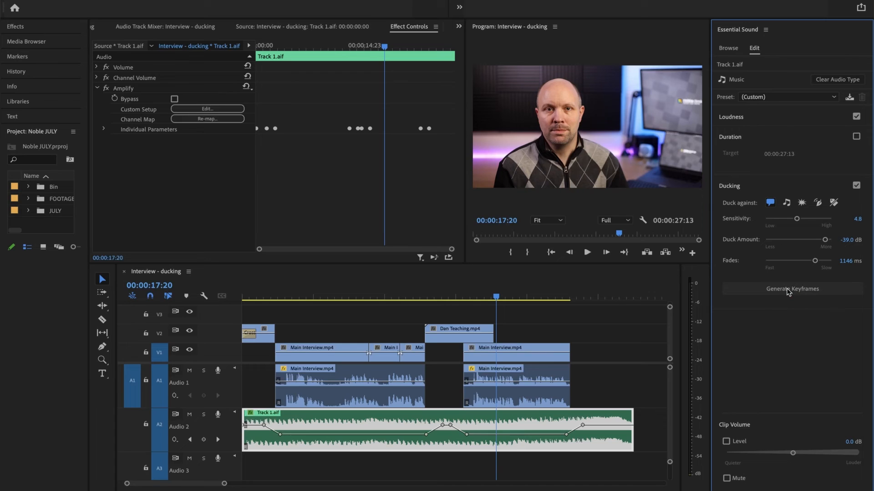